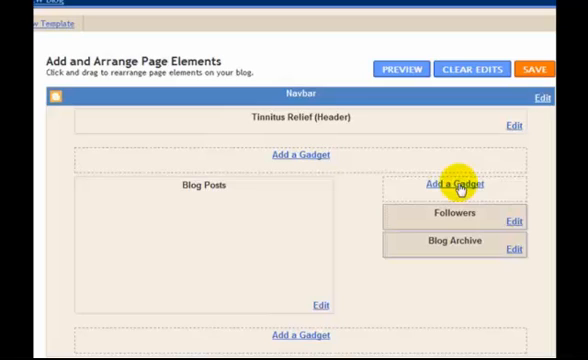
Bring up the Add a Gadget list for the sidebar and browse down to Picture
click(464, 188)
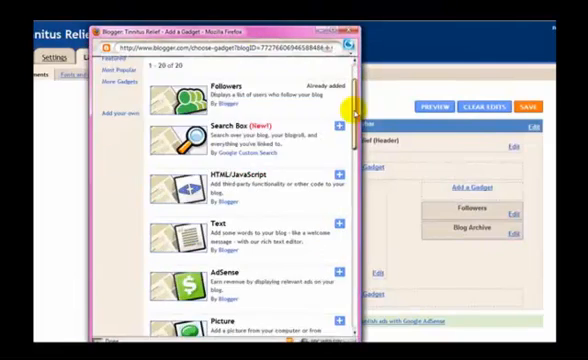
scroll(down, 3)
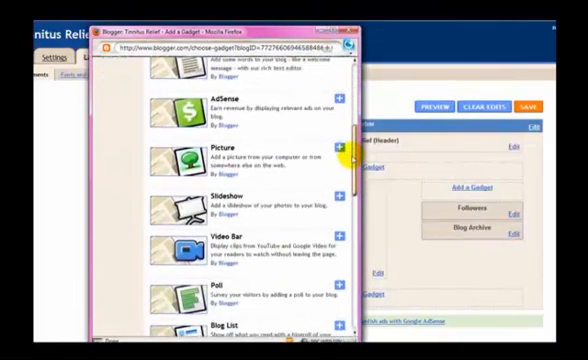
Add a Picture gadget with an uploaded banner linking to kofnjbsh7i607p.hop.clickbank.net/, Shrink to fit unchecked, and save it
click(344, 152)
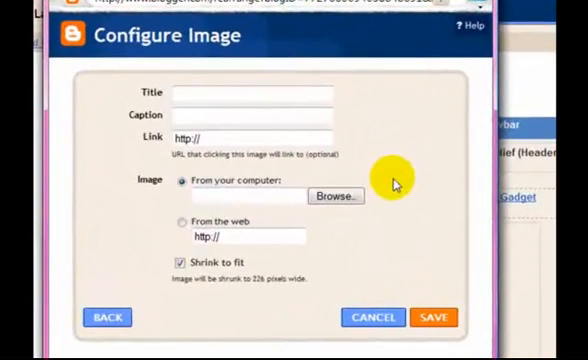
mouse_move(344, 110)
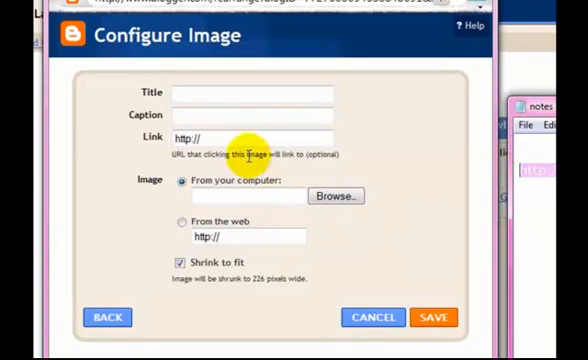
text(kofnjbsh7i607p.hop.clickbank.net/)
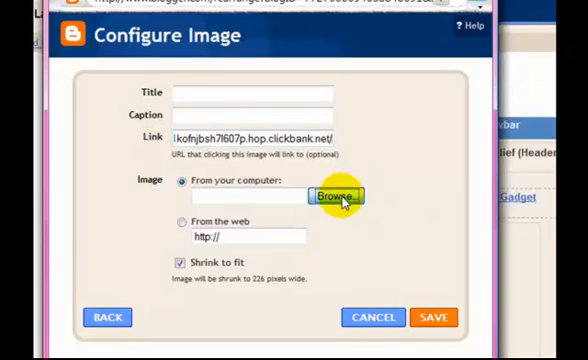
click(350, 198)
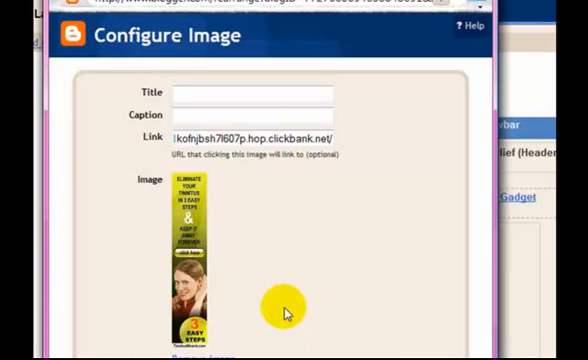
mouse_move(284, 312)
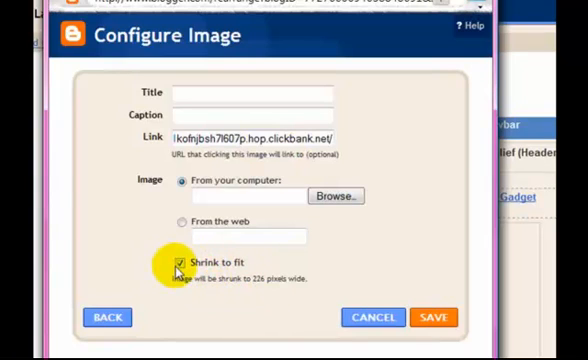
click(176, 264)
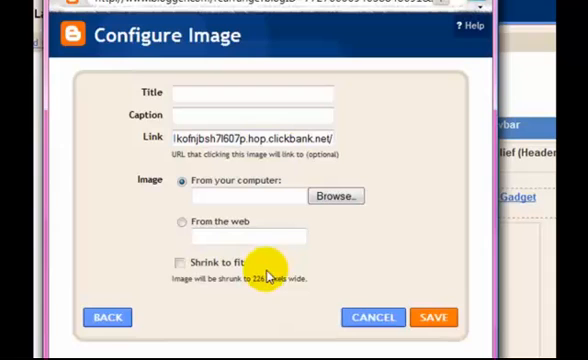
mouse_move(290, 270)
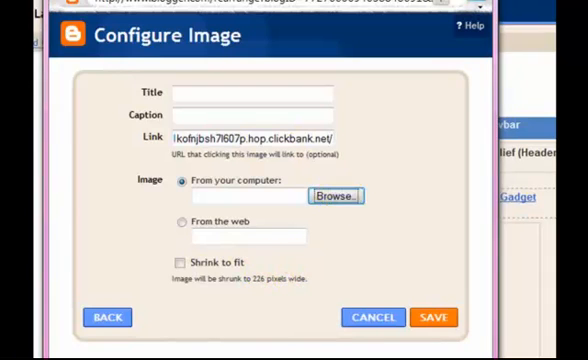
click(340, 196)
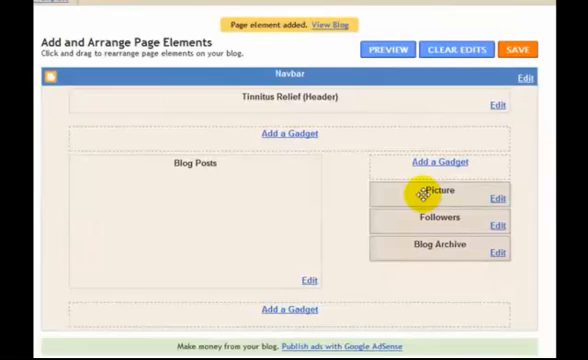
Drag the Picture gadget under Followers and Blog Archive, preview the blog, and save the arrangement
drag(432, 192, 432, 218)
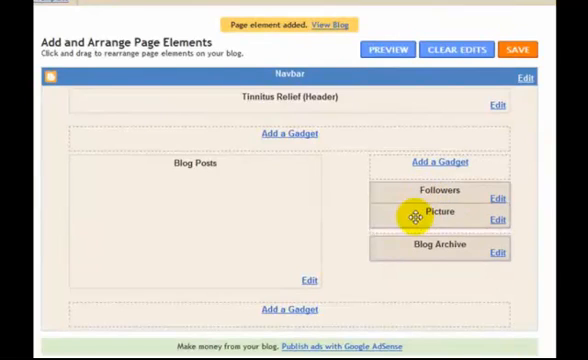
drag(424, 214, 424, 248)
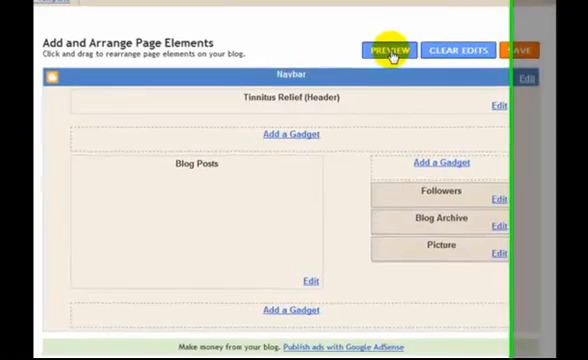
click(390, 48)
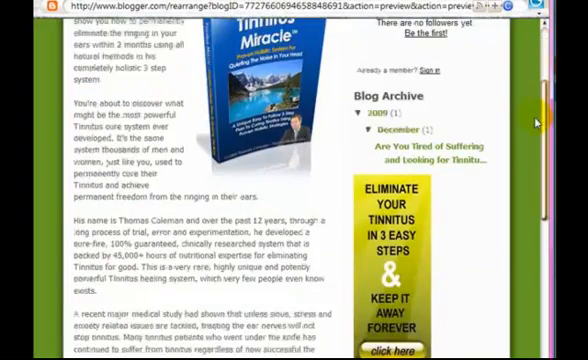
scroll(down, 3)
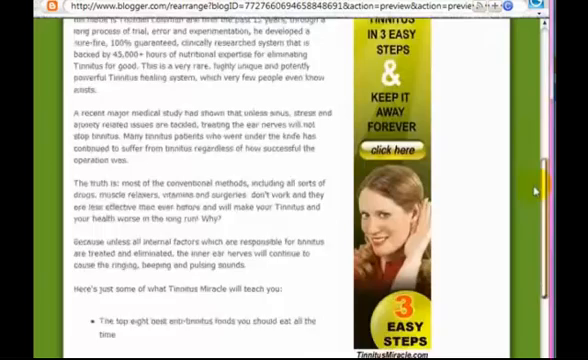
scroll(down, 3)
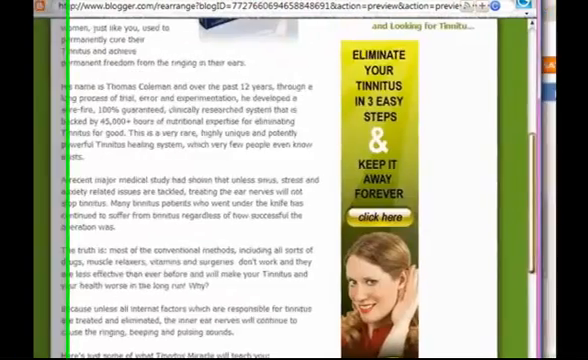
click(520, 62)
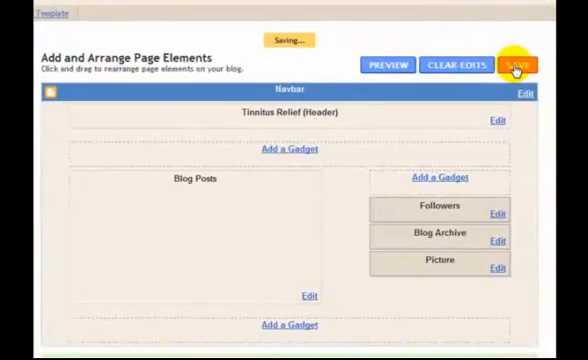
click(516, 62)
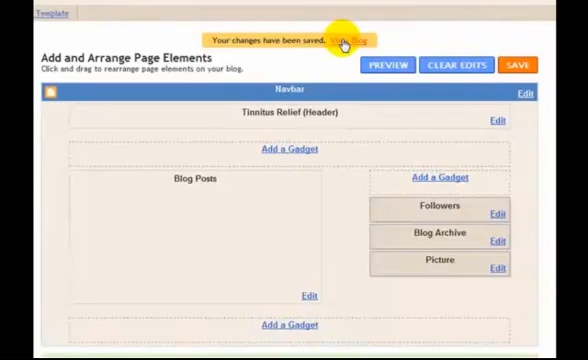
Move the Picture gadget to the top of the sidebar above Followers and preview the blog again
click(358, 40)
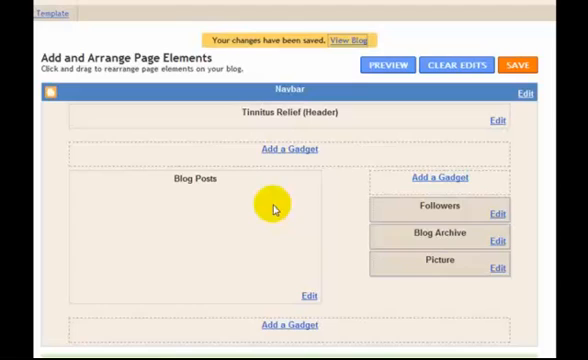
mouse_move(436, 262)
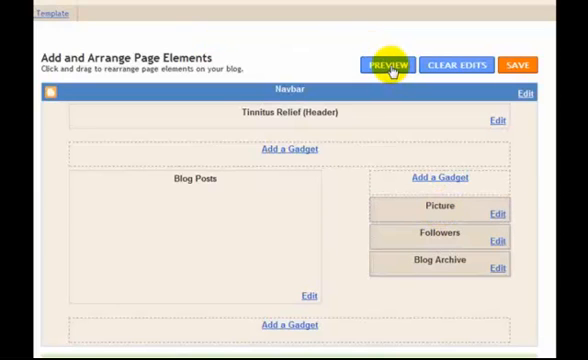
click(386, 64)
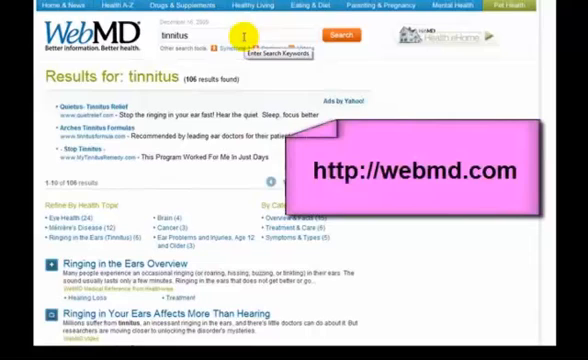
Browse WebMD's tinnitus results and collect the WebMD and Wikipedia tinnitus links in the notes window
scroll(down, 3)
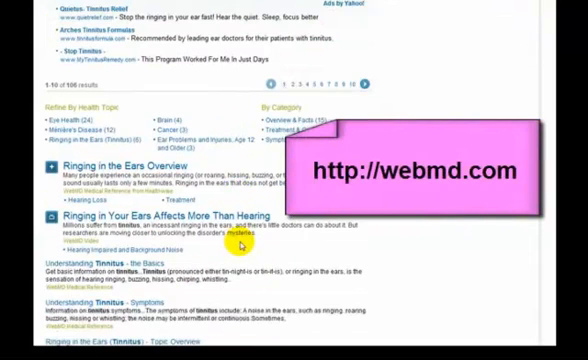
scroll(up, 3)
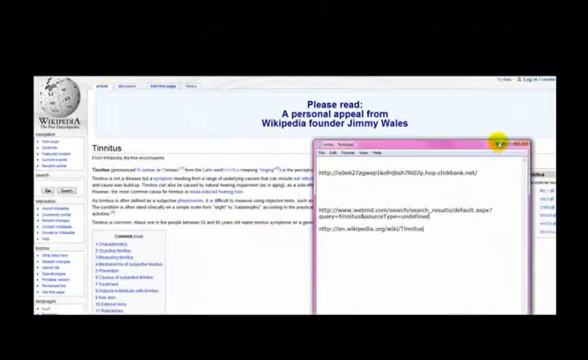
click(520, 144)
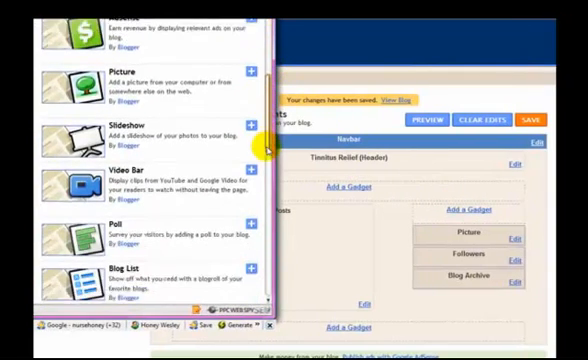
Add a Link List gadget titled Tinnitus Resources and choose how its links are sorted
scroll(down, 3)
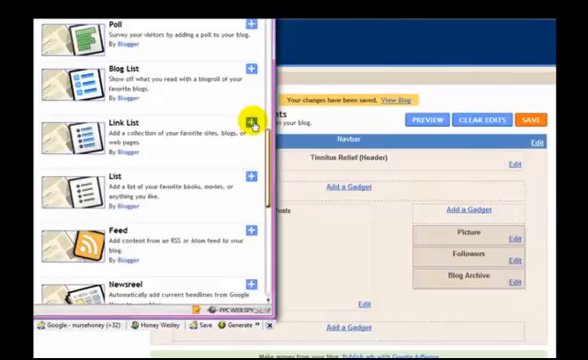
click(256, 124)
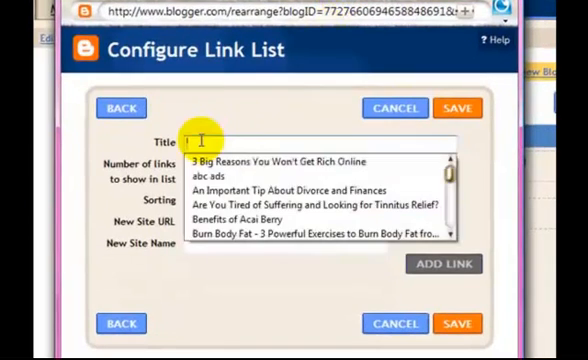
text(Tinnitus Resources)
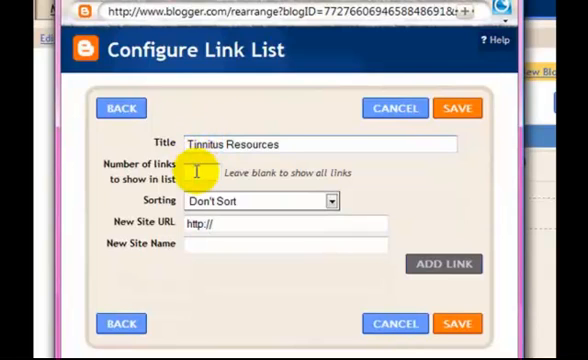
mouse_move(256, 206)
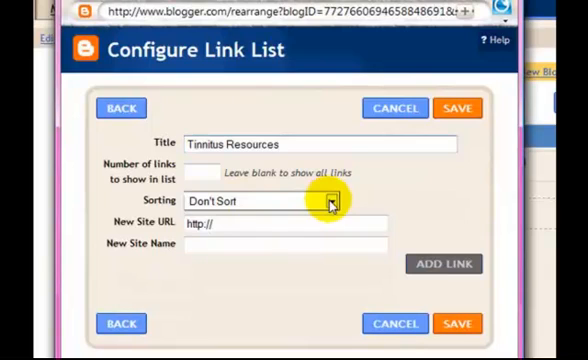
click(328, 200)
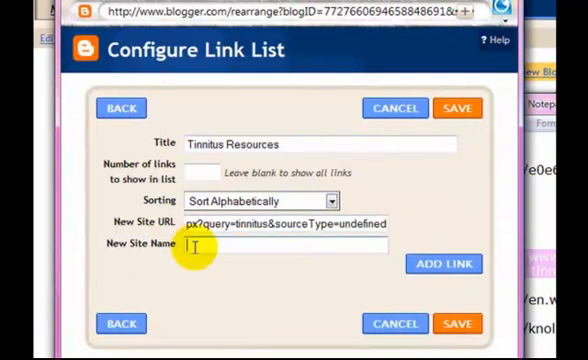
Add the WebMD, Wikipedia and Google Knol links, sorted alphabetically, to the Tinnitus Resources list
text(Web)
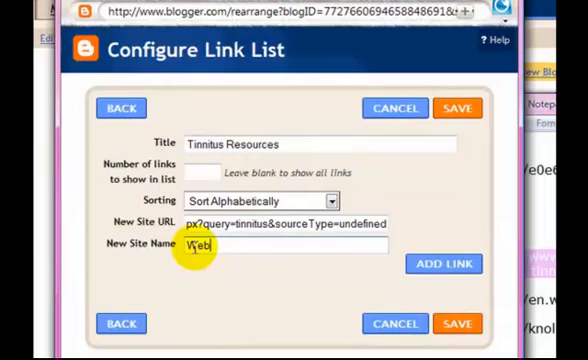
text(MD)
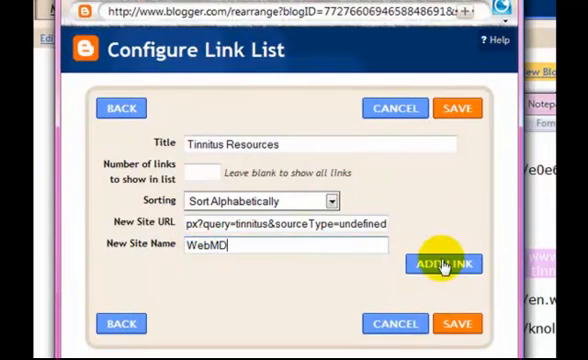
click(444, 264)
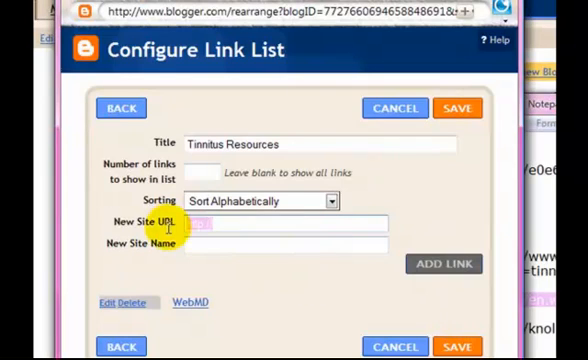
text(Wikipedia)
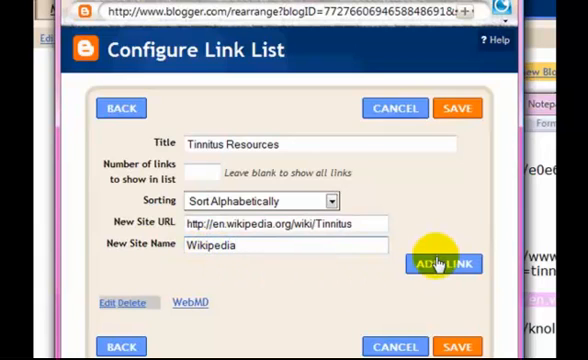
click(440, 264)
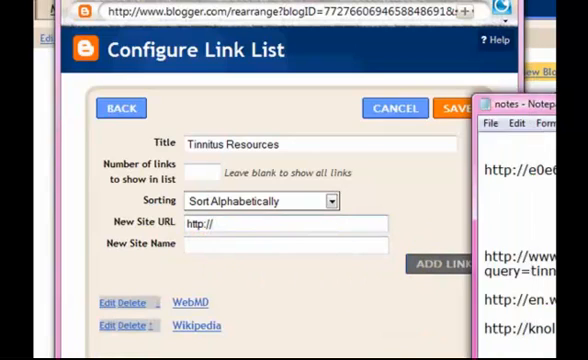
text(Google Knol)
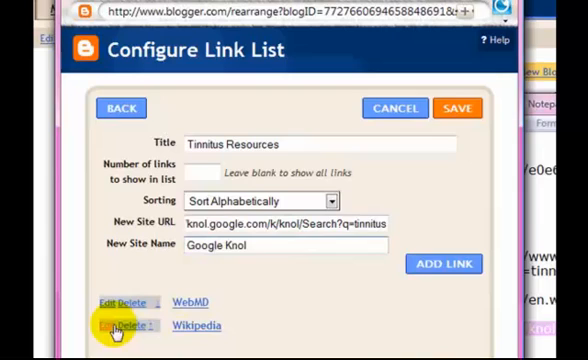
click(444, 264)
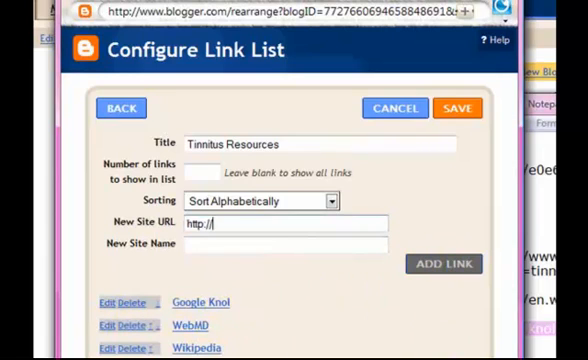
Save the Tinnitus Resources gadget and view the blog with the new links under the banner
click(458, 108)
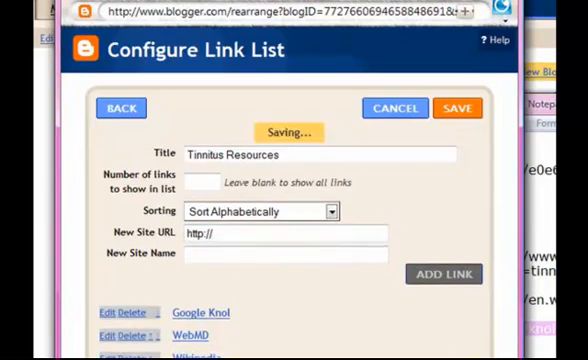
click(456, 108)
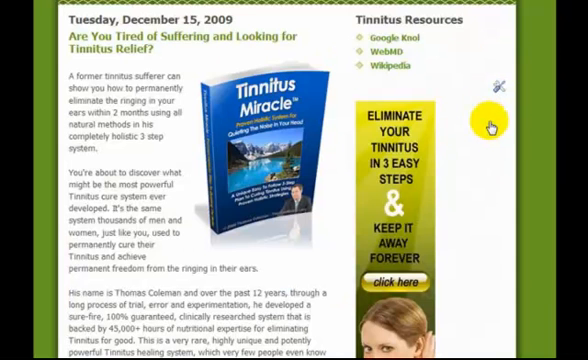
scroll(down, 3)
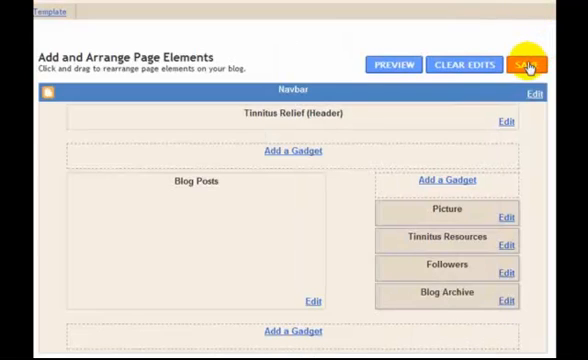
Save the layout with the new link list before enabling AdSense from the Monetize tab
click(528, 60)
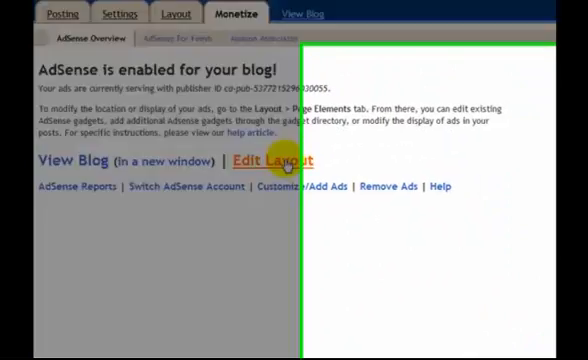
Save the layout with the AdSense gadget under Tinnitus Resources and check the ads on the live blog sidebar
click(288, 160)
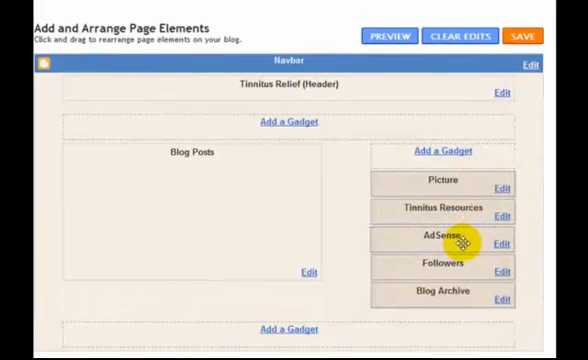
click(522, 36)
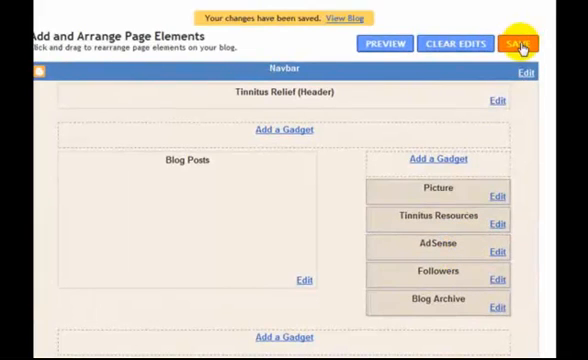
mouse_move(456, 44)
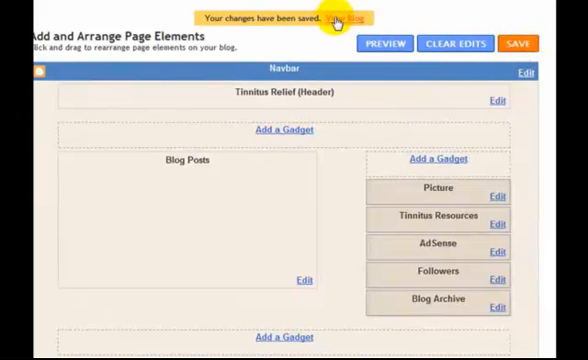
click(350, 18)
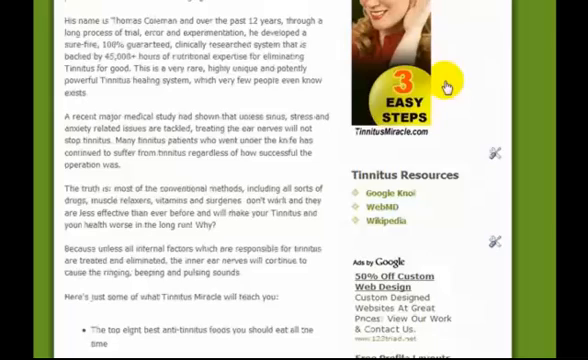
scroll(down, 3)
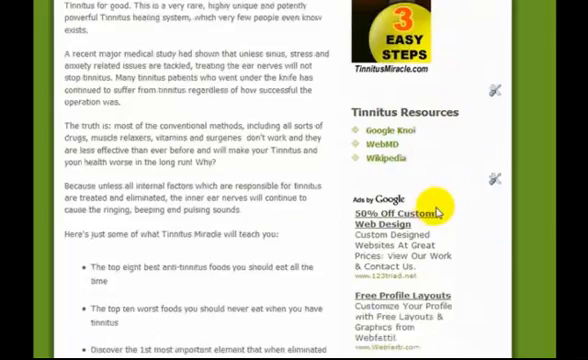
scroll(down, 3)
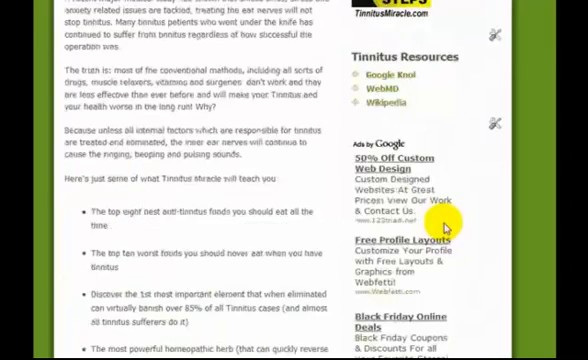
scroll(down, 3)
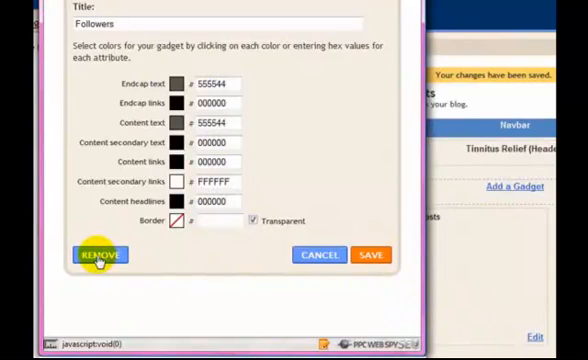
Delete the Followers gadget, confirm, and save the layout with Picture, Tinnitus Resources, AdSense and Blog Archive
click(98, 256)
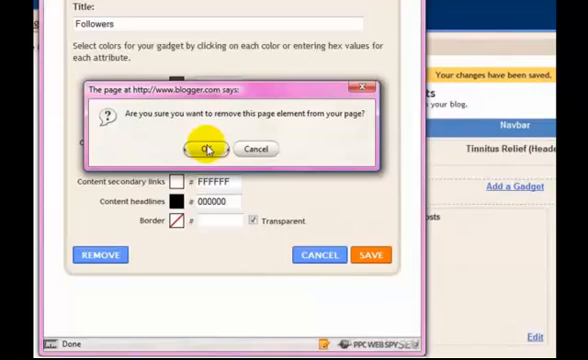
click(200, 148)
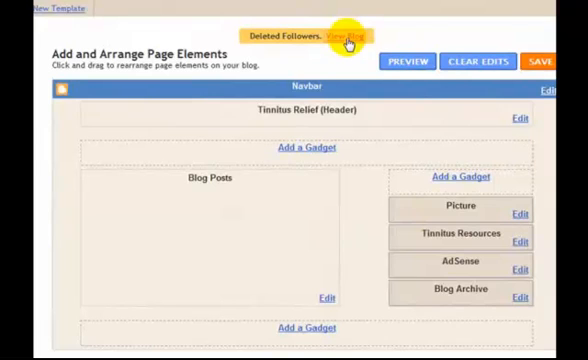
click(348, 32)
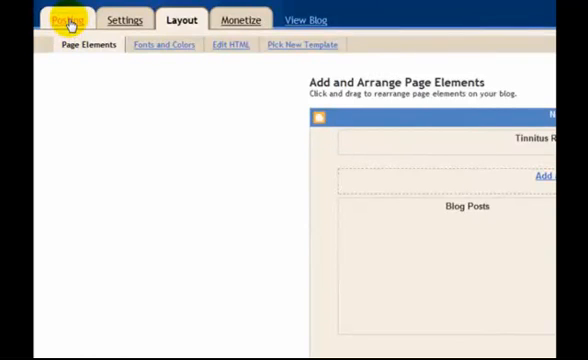
Start a blank new post from the Posting tab and bring up the YouTube tinnitus PSA video with its embed code
click(68, 20)
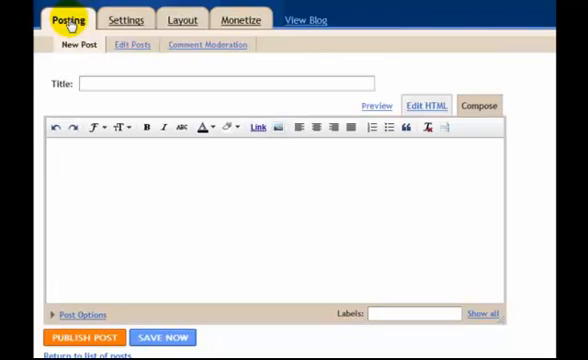
click(56, 152)
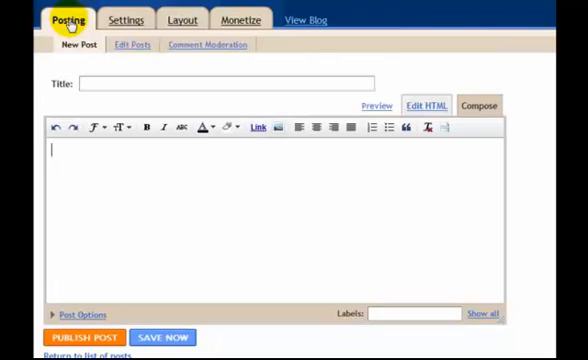
click(162, 336)
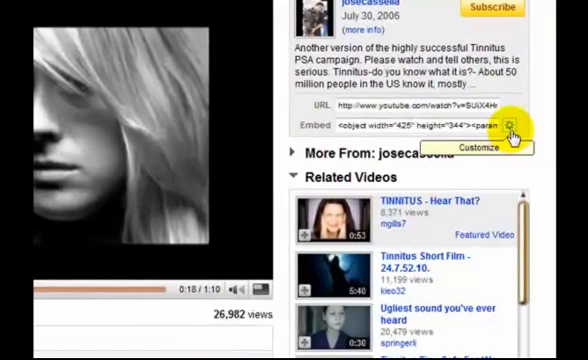
Customise the Tinnitus PSA embed code with Show Border enabled and a new colour swatch
click(512, 126)
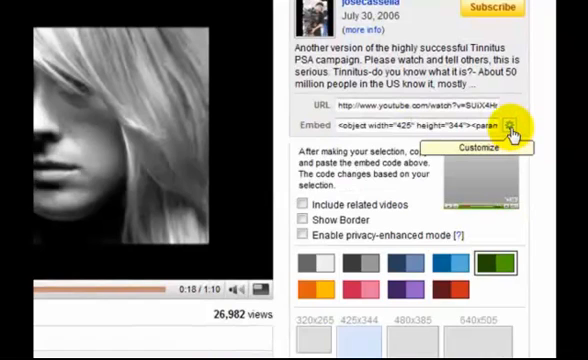
click(472, 264)
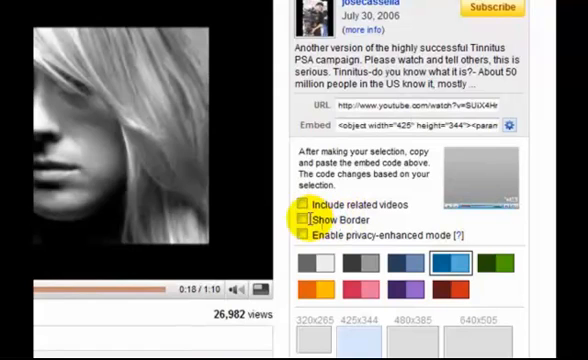
click(304, 220)
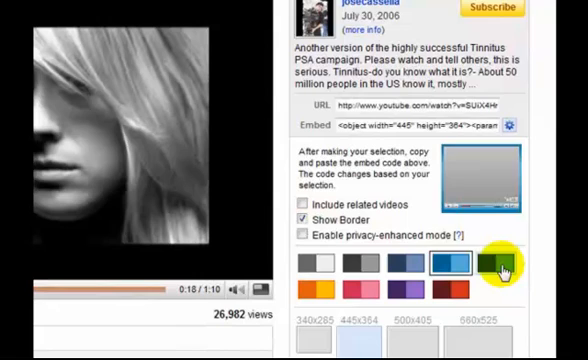
click(492, 266)
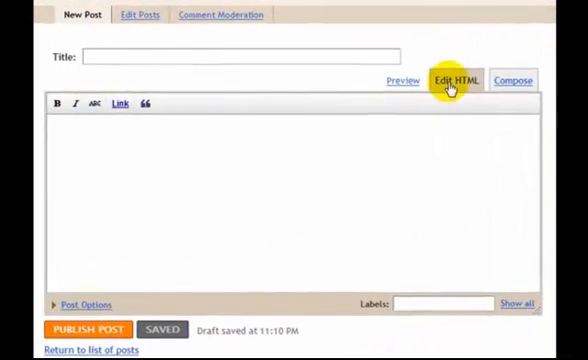
Paste the YouTube embed code into the post's raw HTML and preview the embedded video
click(458, 80)
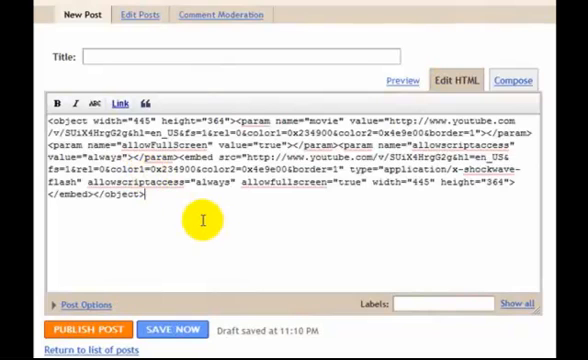
click(176, 328)
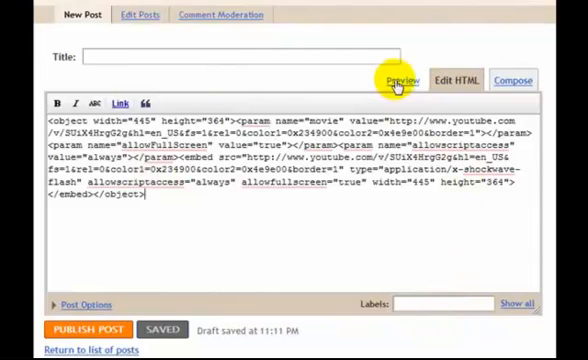
click(392, 80)
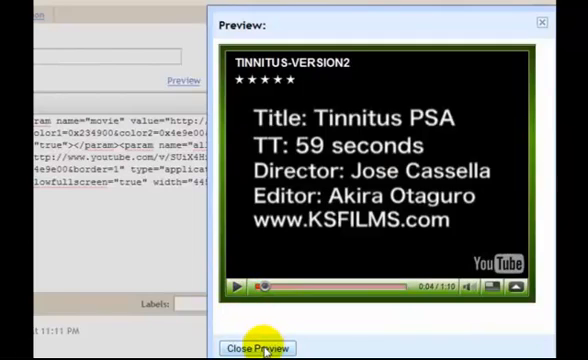
click(260, 348)
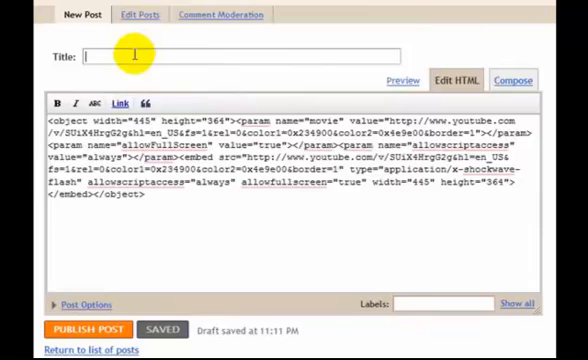
Title the post 'Can You Hear It?', add labels 'tinnitus relief, tinitus, rem…' and publish it
text(Can)
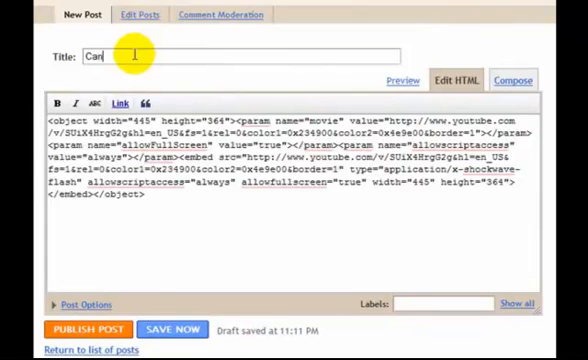
text(You Hear)
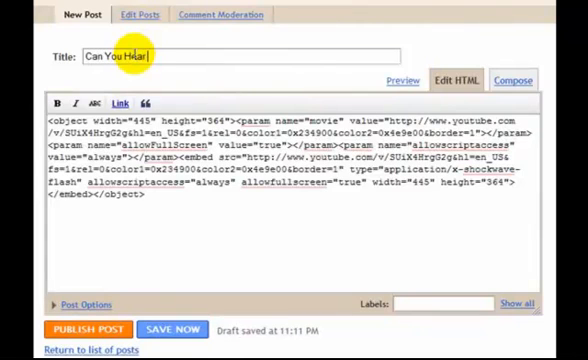
text(It?)
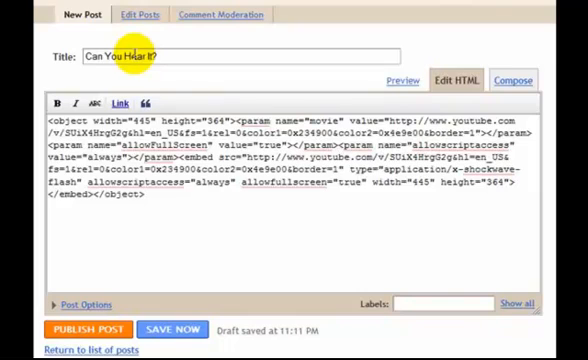
mouse_move(176, 78)
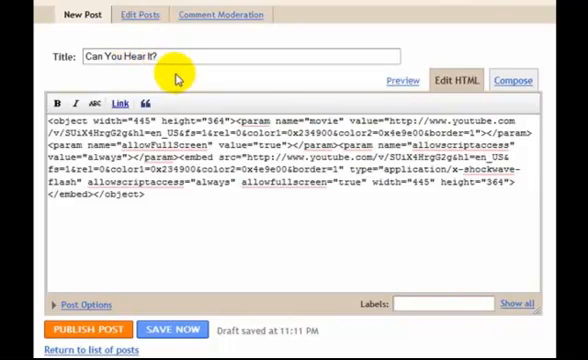
click(172, 328)
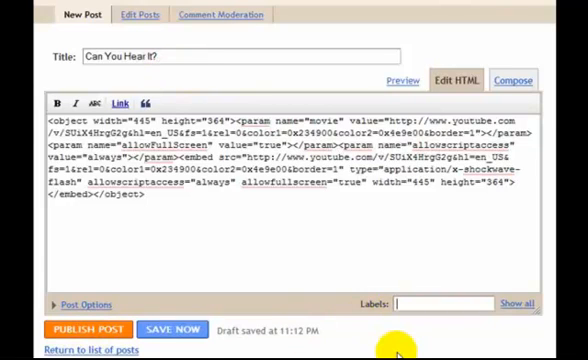
text(tinnitus relief, tinitus, rem)
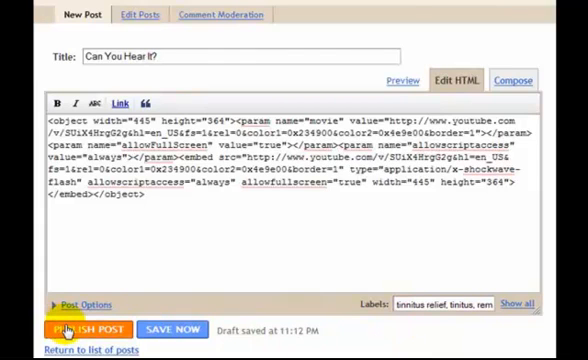
click(86, 328)
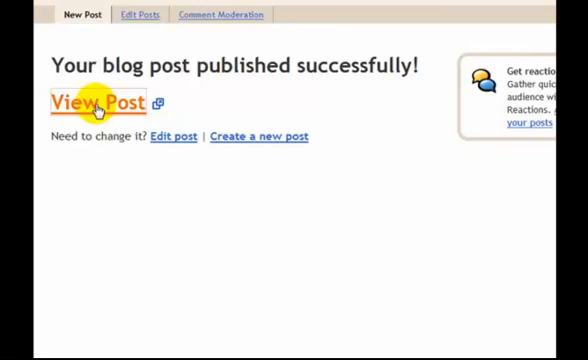
View the live 'Can You Hear It?' post on the Tinnitus Relief blog and scroll past the embedded video
click(96, 104)
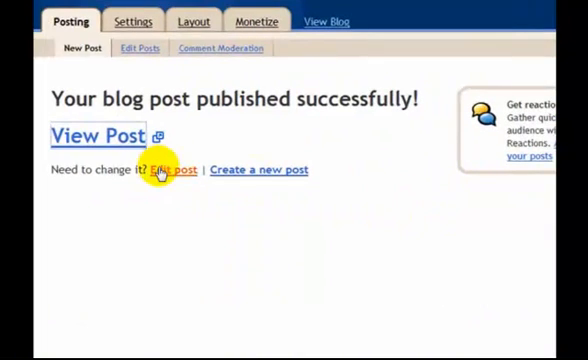
click(170, 168)
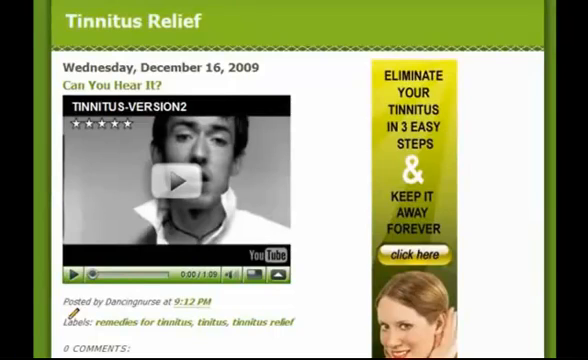
scroll(down, 3)
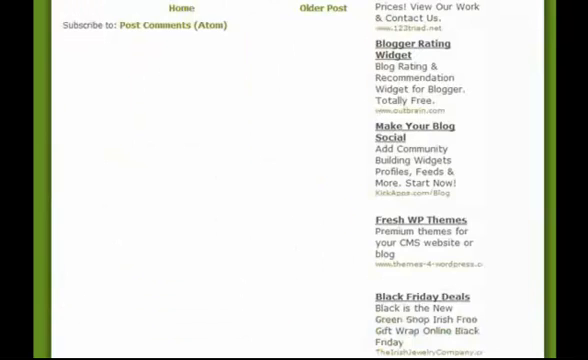